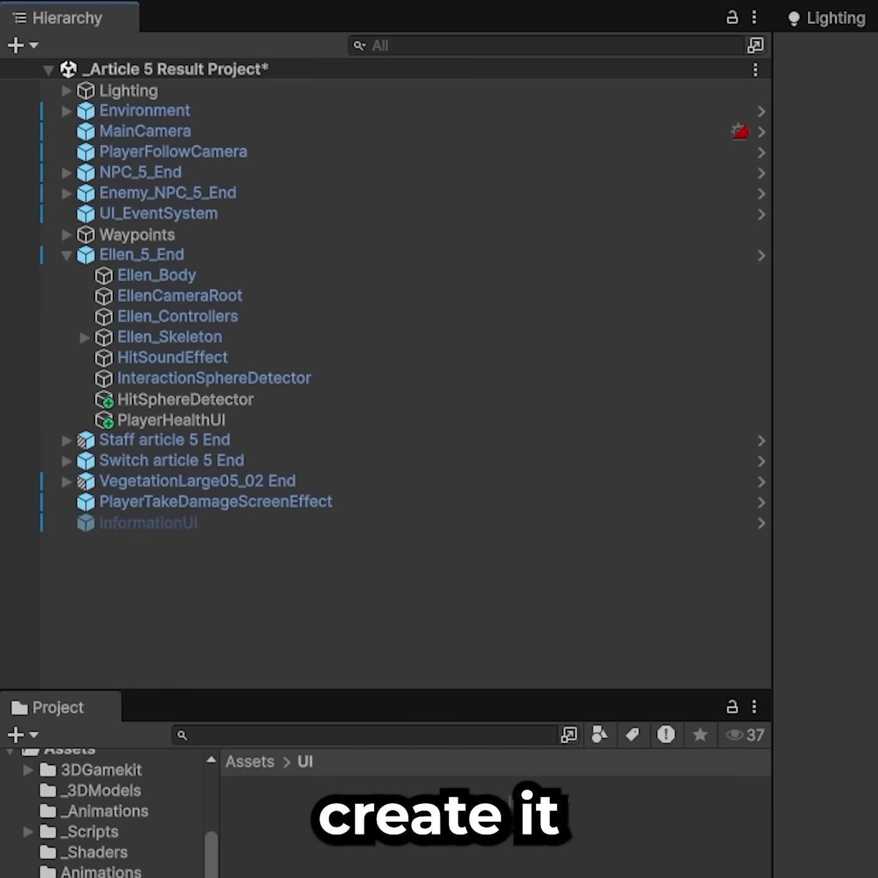
Step: Create a UIDocument GameObject from the Hierarchy's UI Toolkit > UI Document menu
{"action": "left_click", "coordinate": [15, 44]}
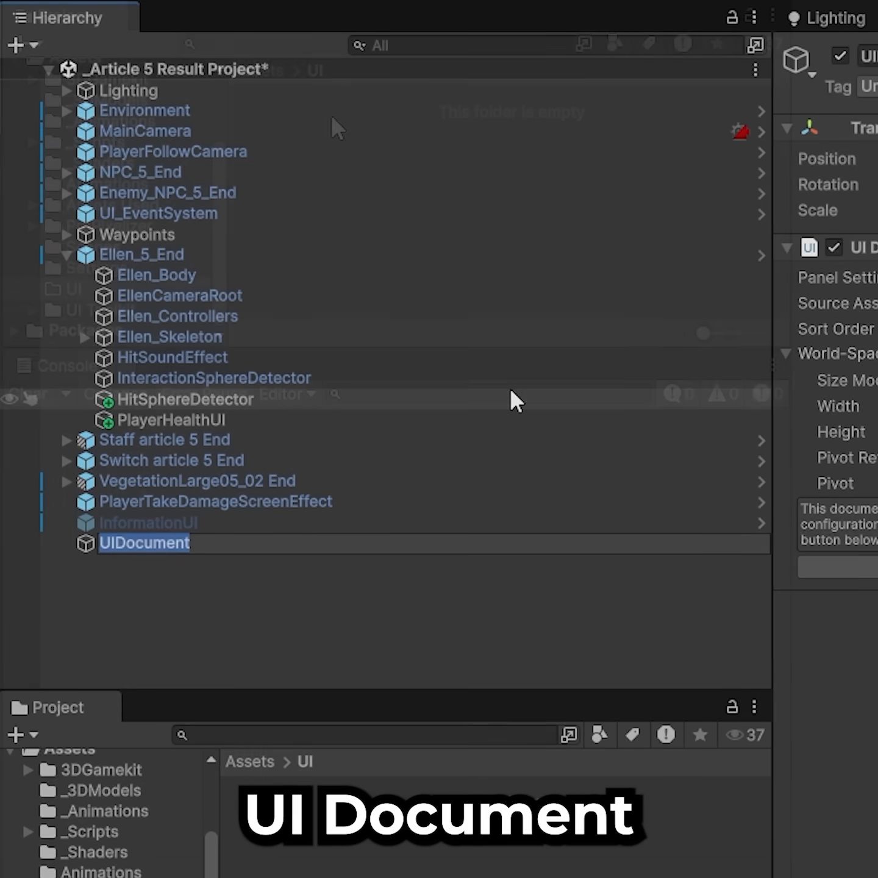
Step: Create a NewUXMLTemplate and a New Panel Settings asset, then select the panel settings
{"action": "left_click", "coordinate": [19, 44]}
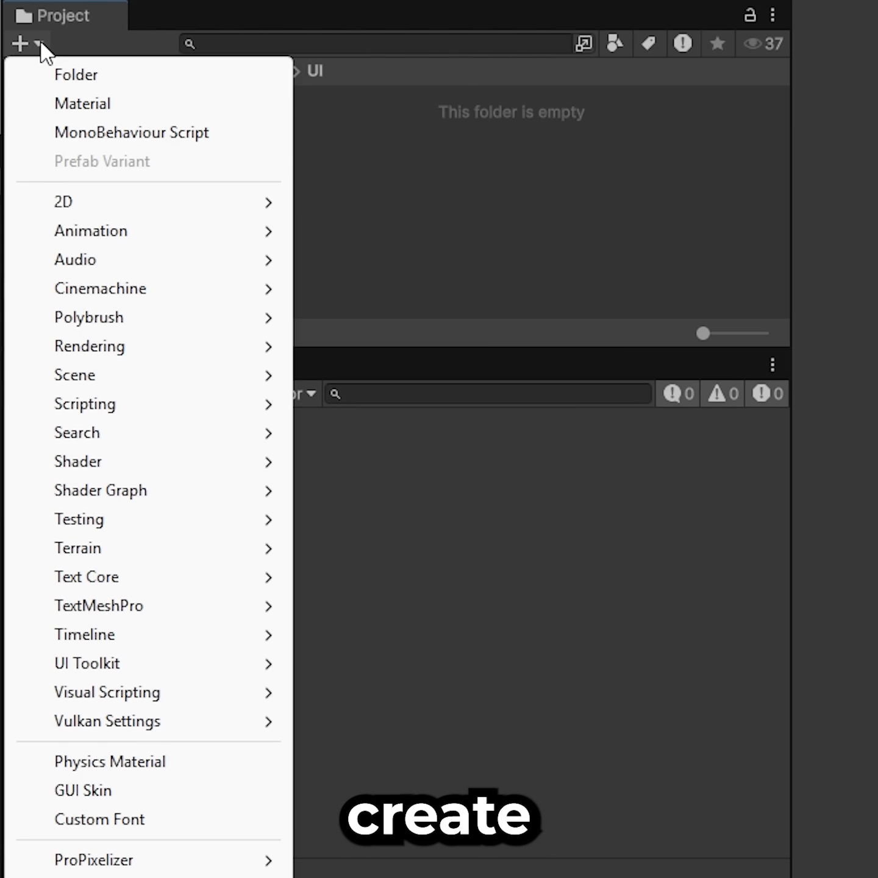
{"action": "mouse_move", "coordinate": [87, 664]}
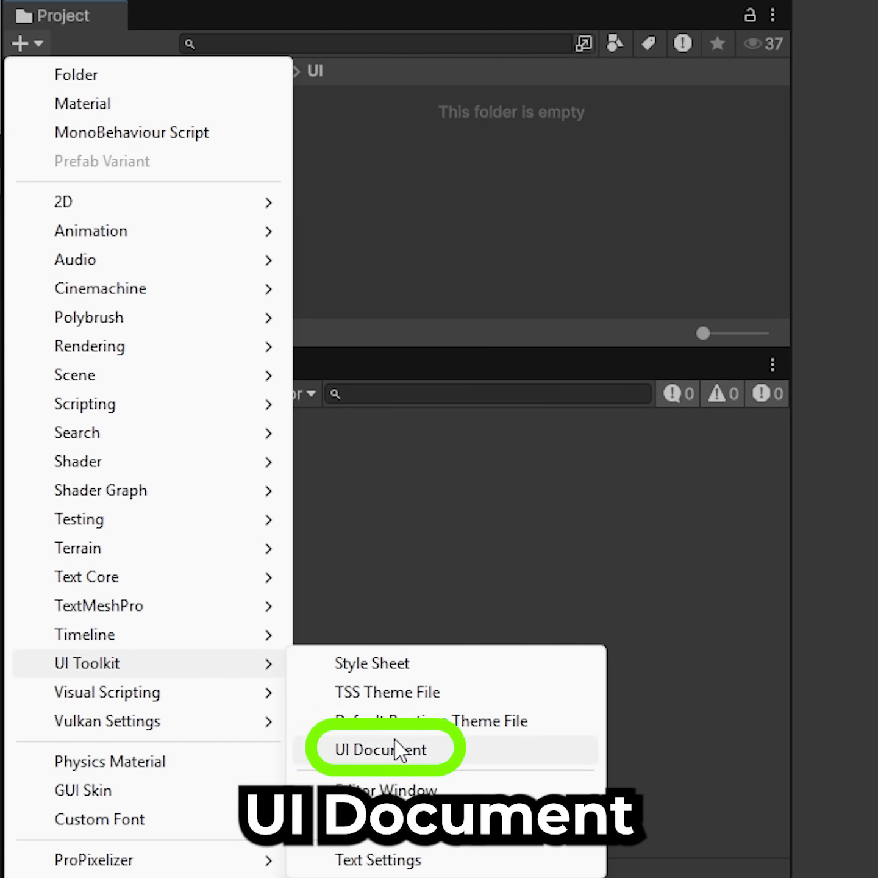
{"action": "left_click", "coordinate": [384, 748]}
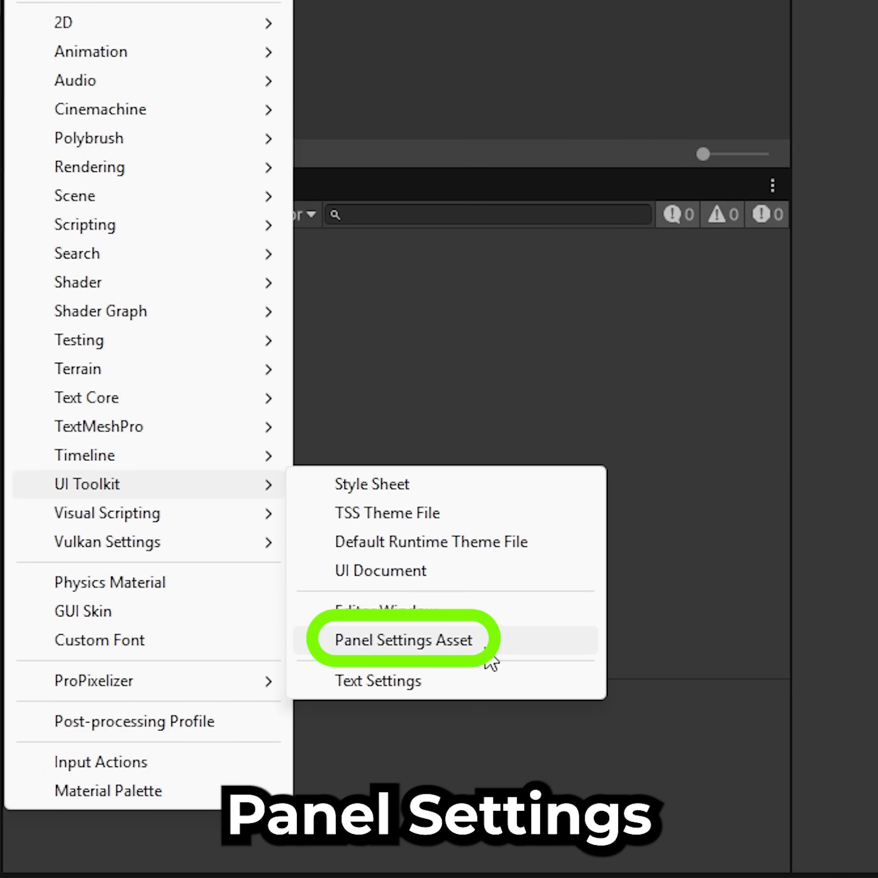
{"action": "left_click", "coordinate": [401, 640]}
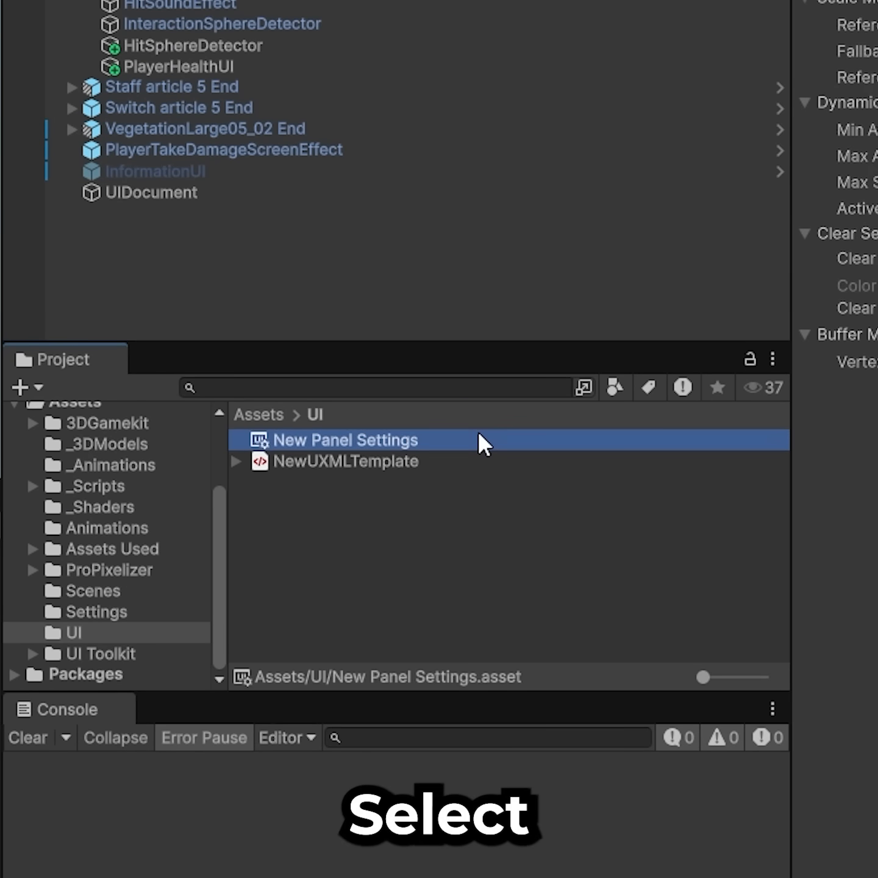
{"action": "left_click", "coordinate": [345, 440]}
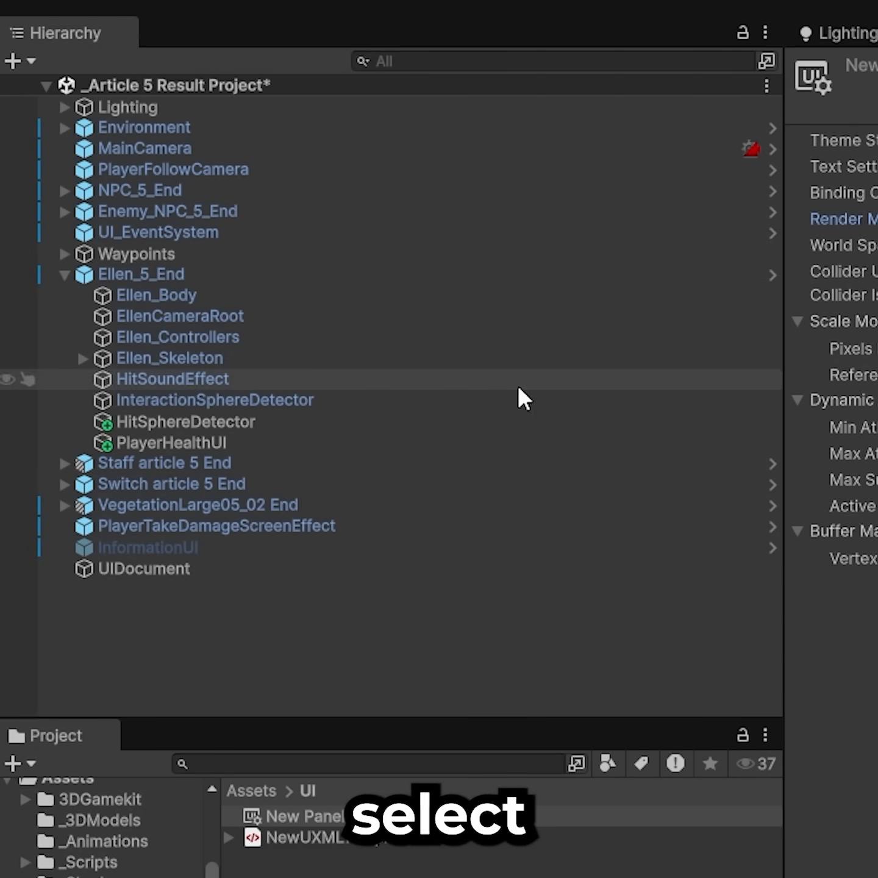
Step: Assign NewUXMLTemplate as the UIDocument's source asset and open it in UI Builder
{"action": "left_click", "coordinate": [144, 569]}
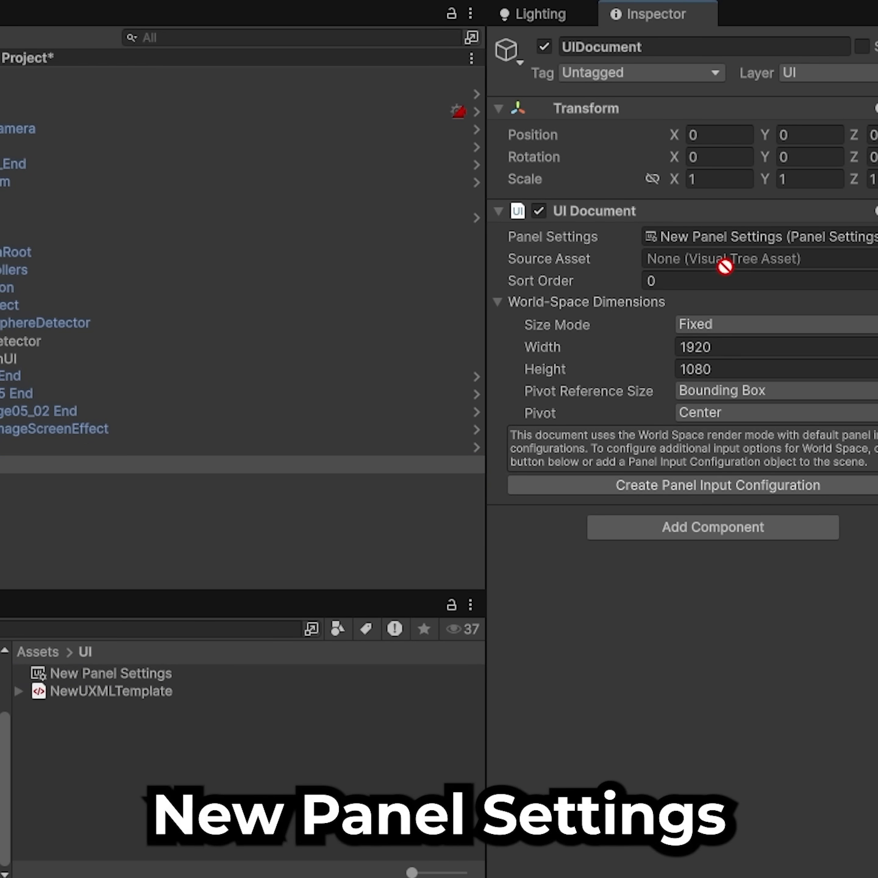
{"action": "left_click", "coordinate": [112, 691]}
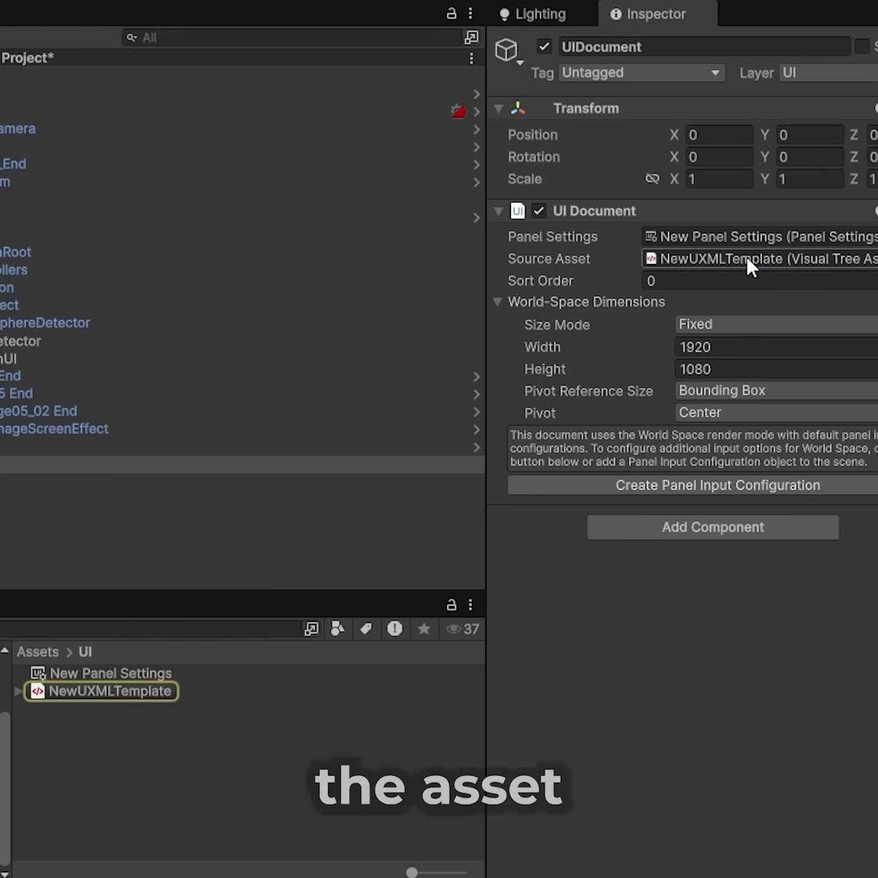
{"action": "double_click", "coordinate": [101, 691]}
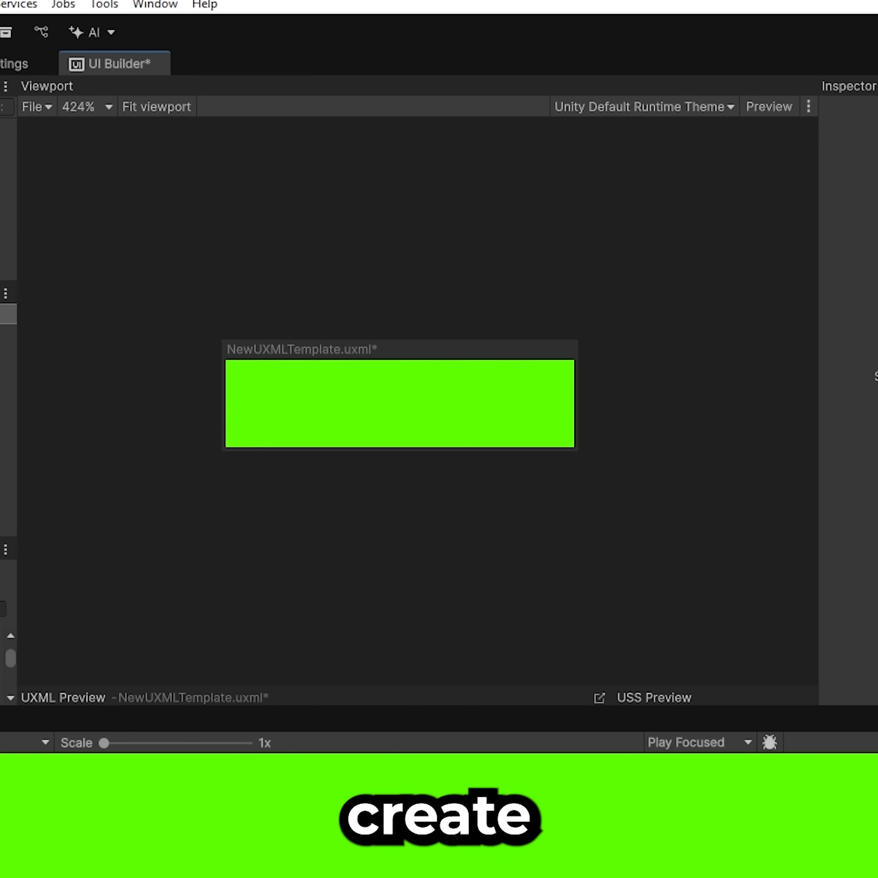